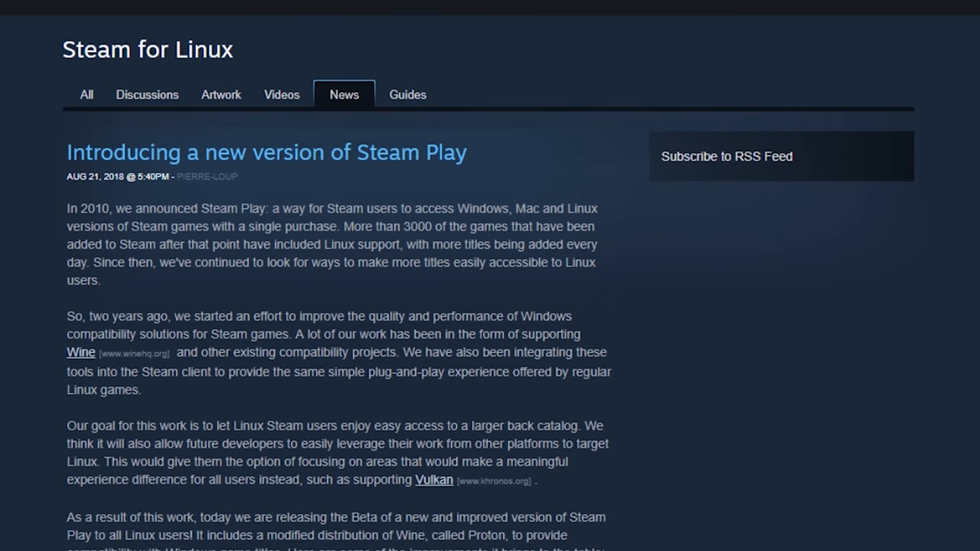
# Scroll the Steam Play news post down to the Proton improvements list and DOOM example
pyautogui.scroll(-3)
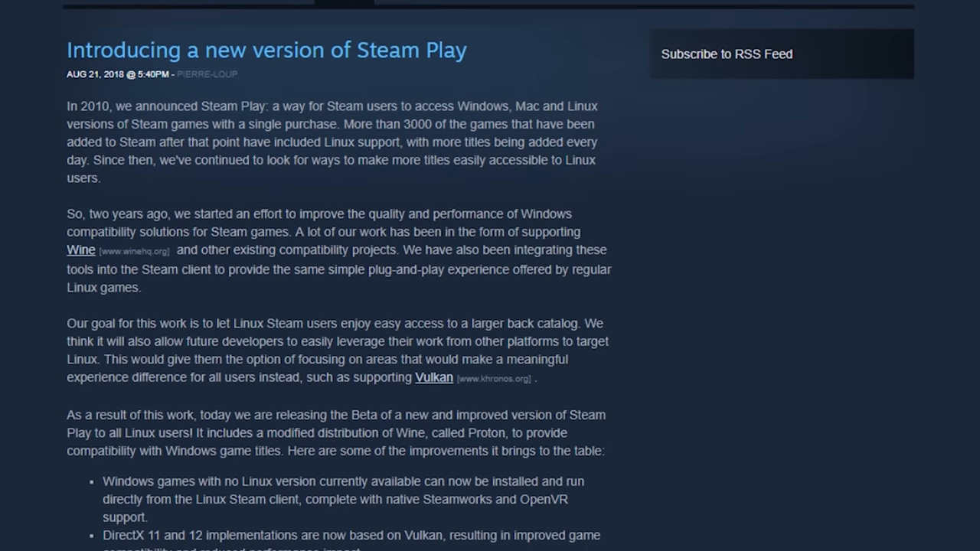
pyautogui.scroll(-3)
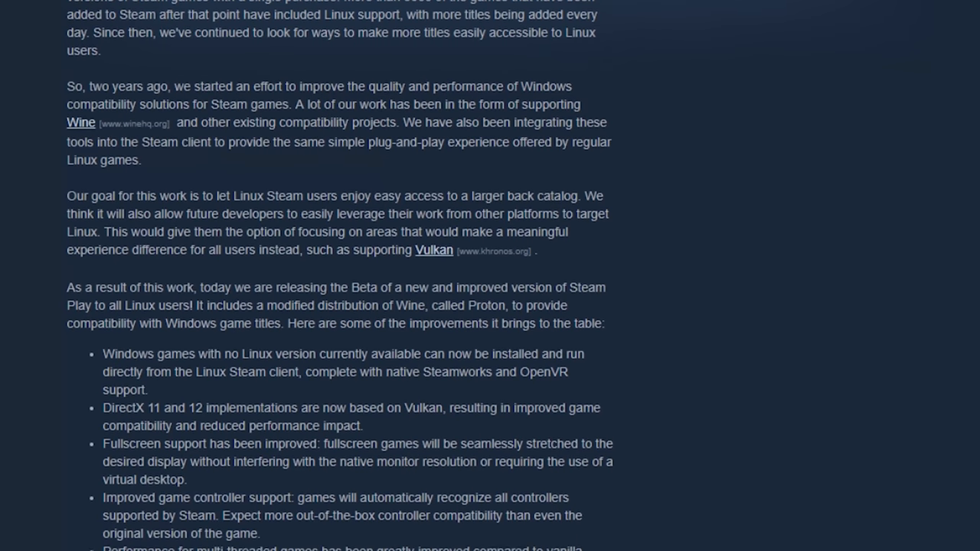
pyautogui.scroll(-3)
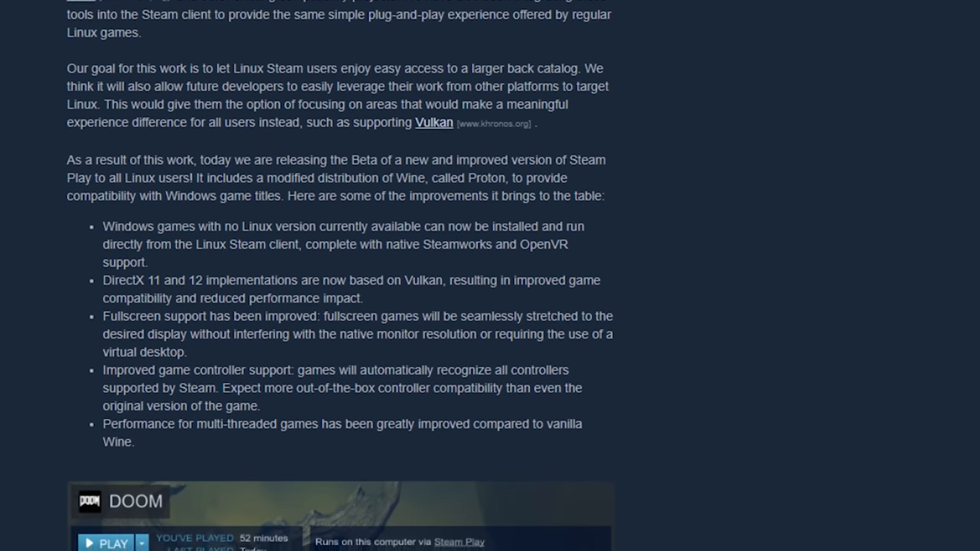
pyautogui.scroll(-3)
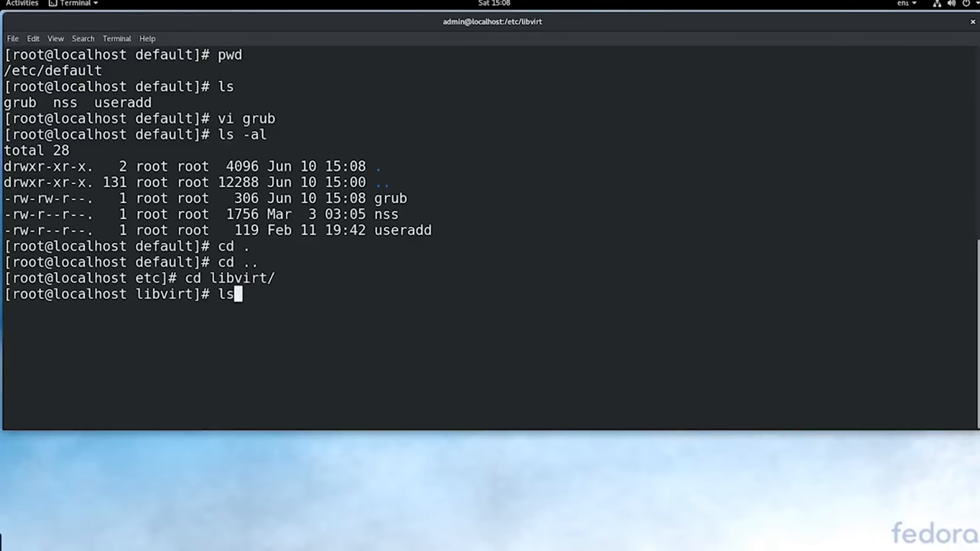
# List /etc/libvirt, then cd into qemu/ to reach networks and win7.xml
pyautogui.write('ls\\ncd q')
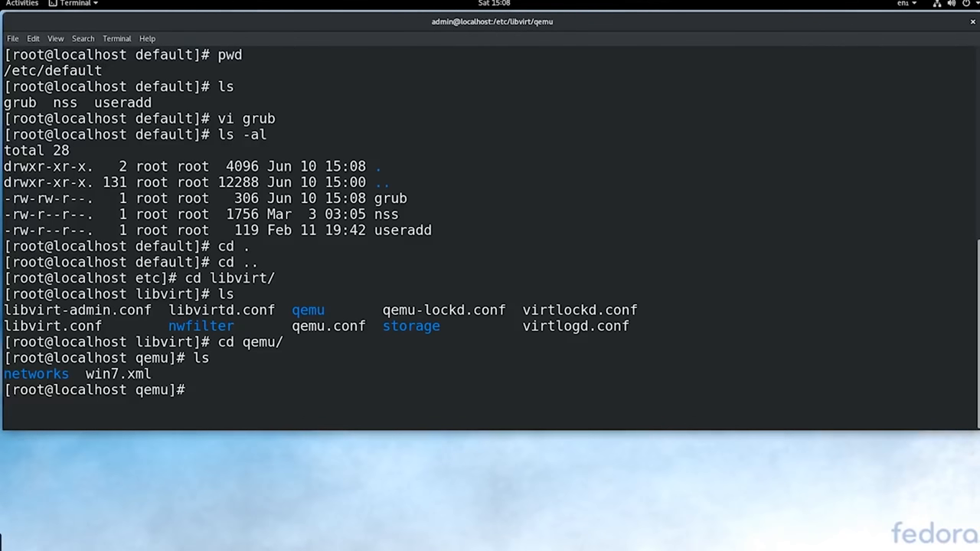
pyautogui.write('cd')
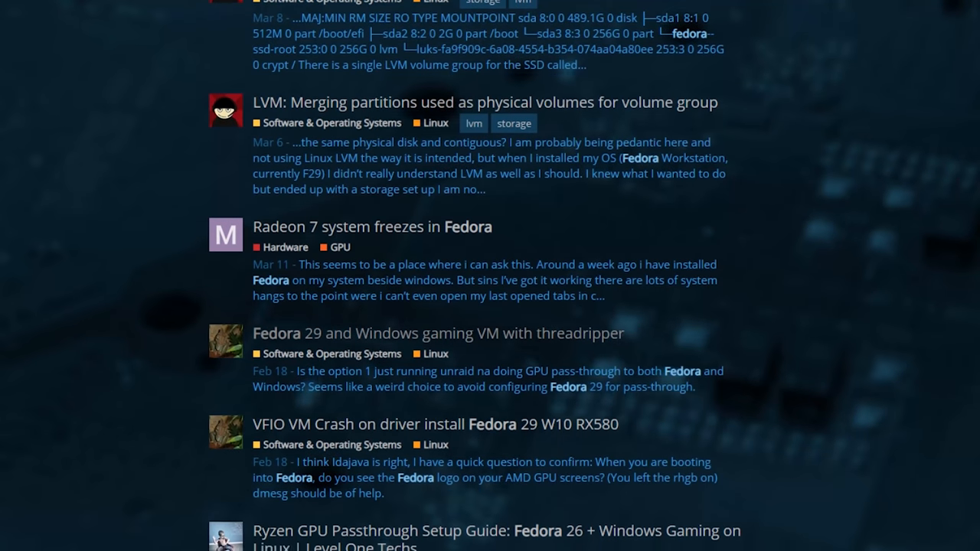
# Scroll the Fedora search results past the GPU passthrough and Radeon threads to the HTML5 YouTube thread
pyautogui.scroll(-3)
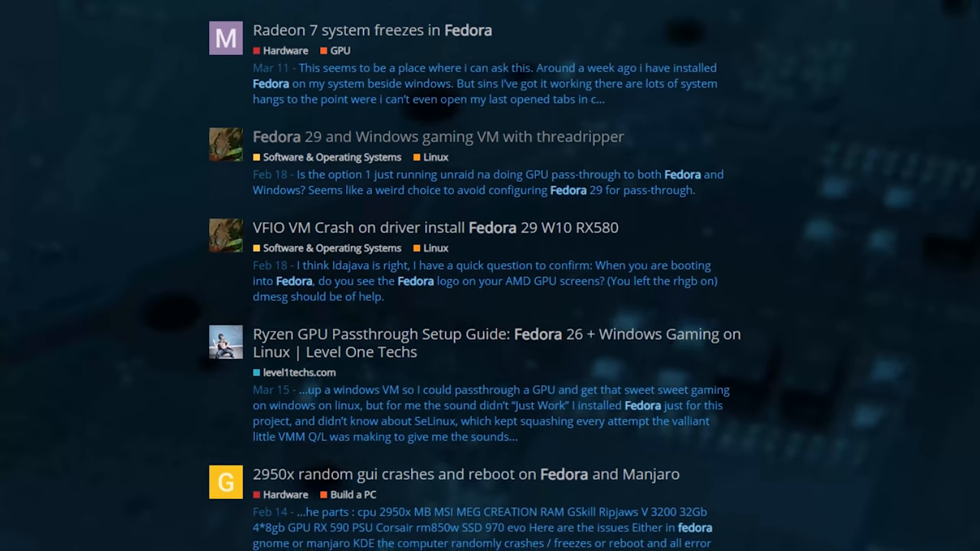
pyautogui.scroll(-3)
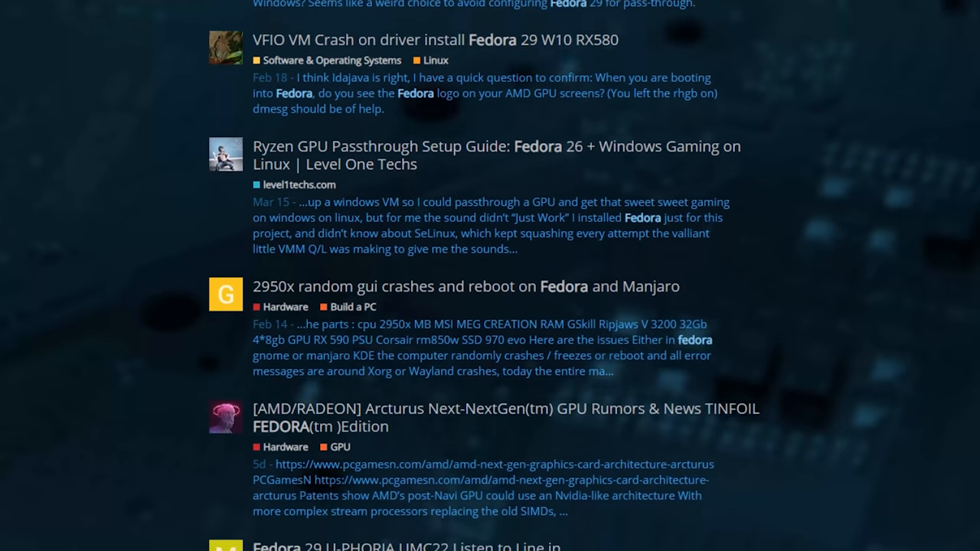
pyautogui.scroll(-3)
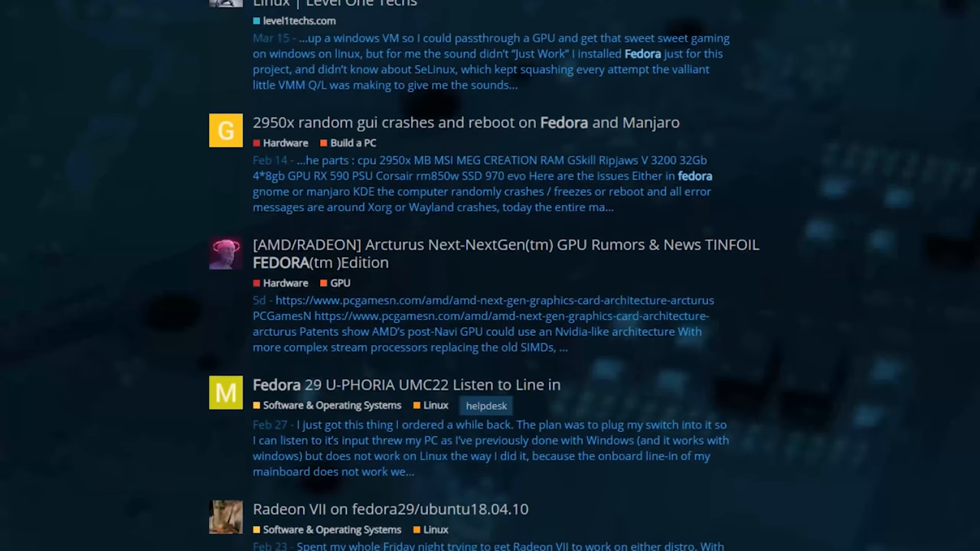
pyautogui.scroll(-3)
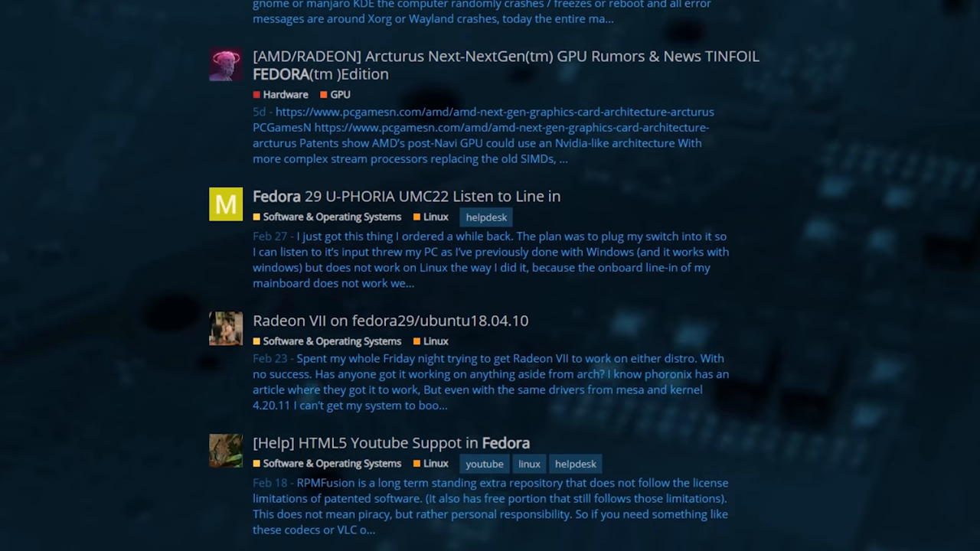
pyautogui.scroll(-3)
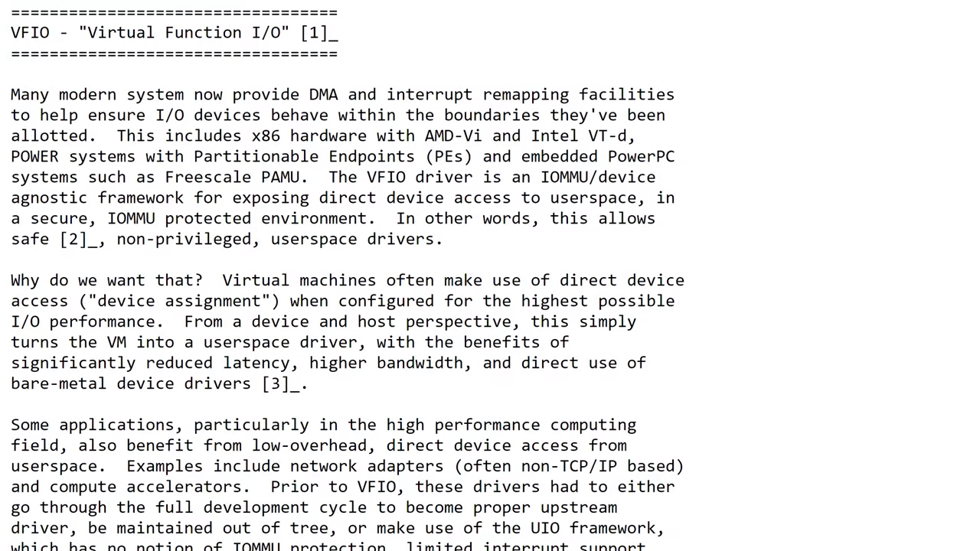
# Scroll the Virtual Function I/O kernel page down to 'Groups, Devices, and IOMMUs'
pyautogui.scroll(-3)
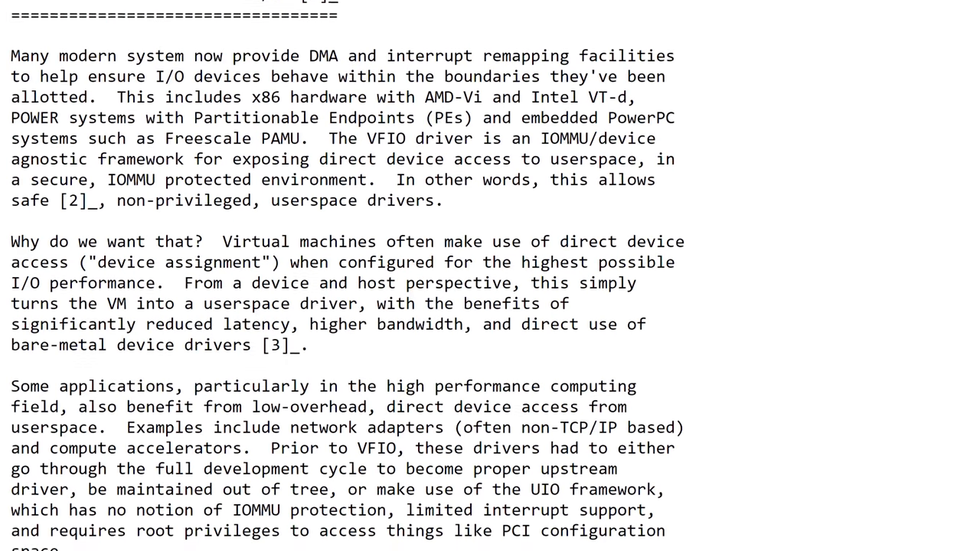
pyautogui.scroll(-3)
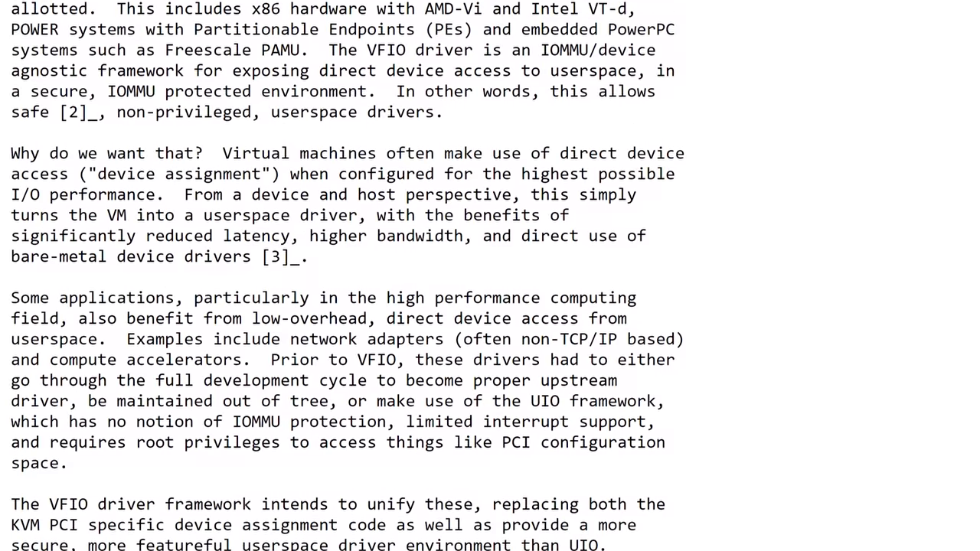
pyautogui.scroll(-3)
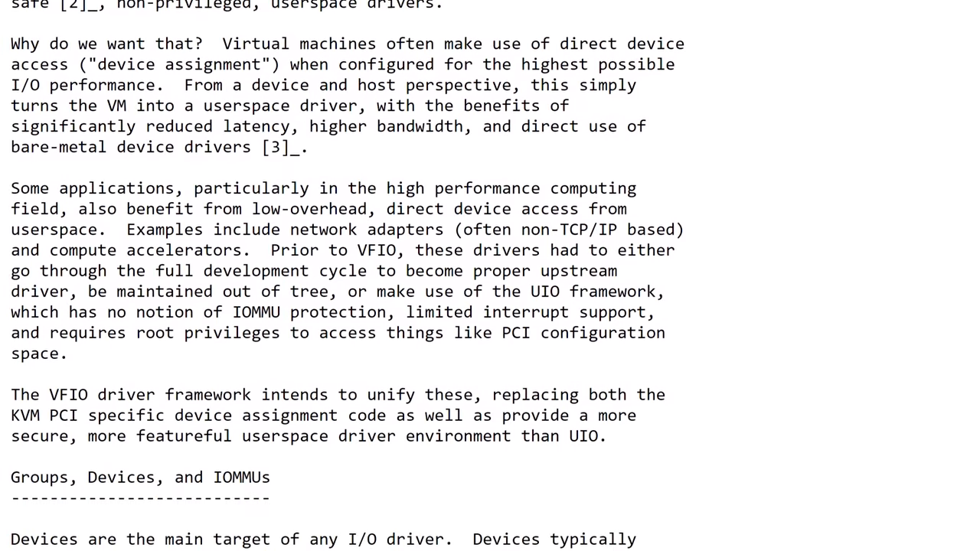
pyautogui.scroll(-3)
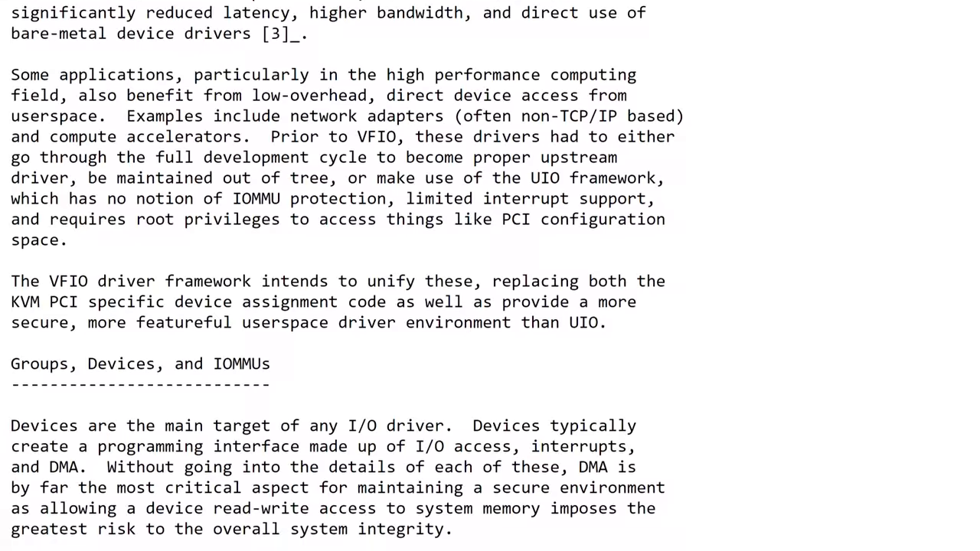
pyautogui.scroll(-3)
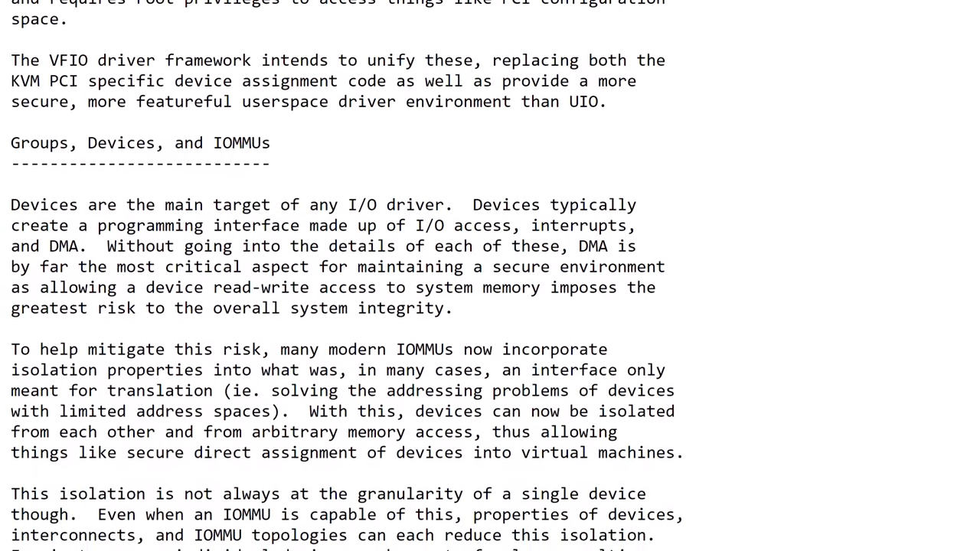
pyautogui.scroll(-3)
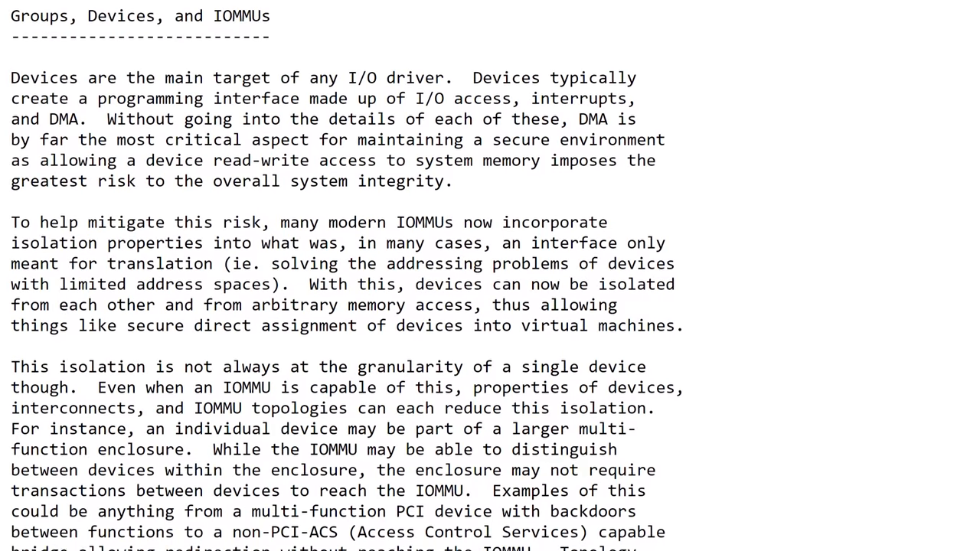
pyautogui.scroll(-3)
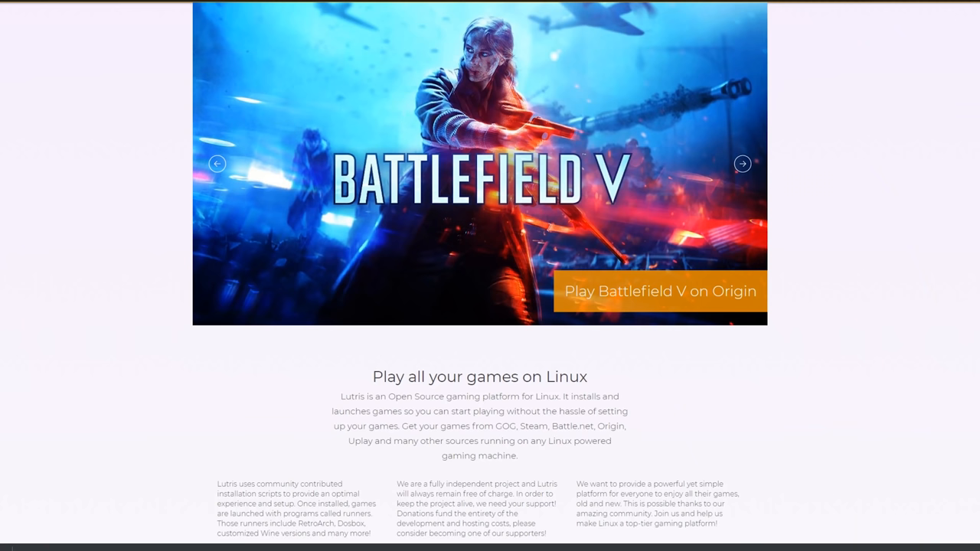
# Scroll the Lutris about page down to 'A focus on video game preservation'
pyautogui.scroll(-3)
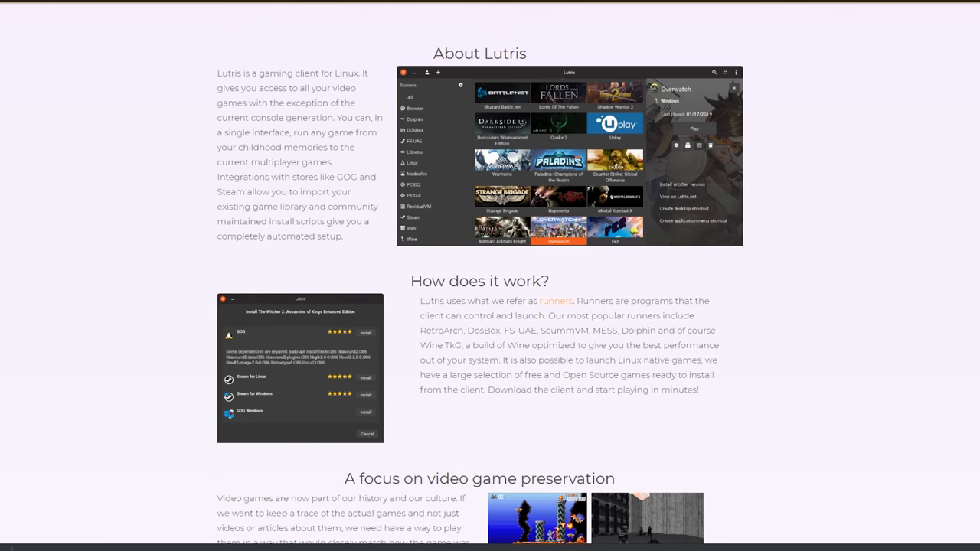
pyautogui.scroll(-3)
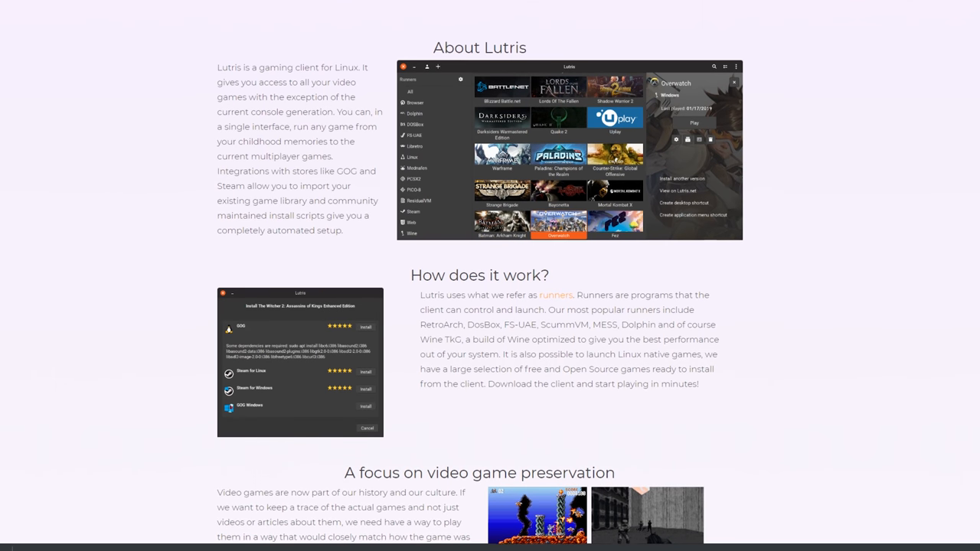
pyautogui.scroll(-3)
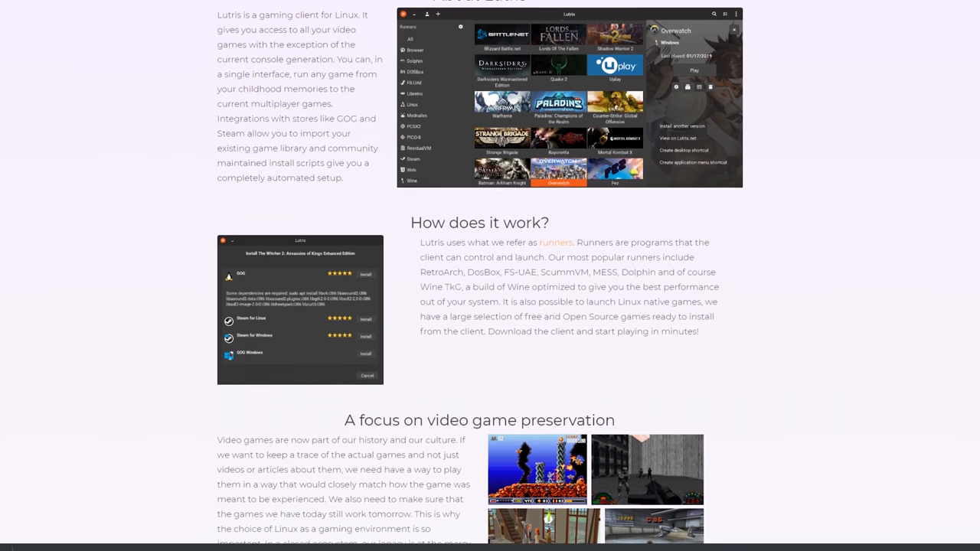
pyautogui.scroll(-3)
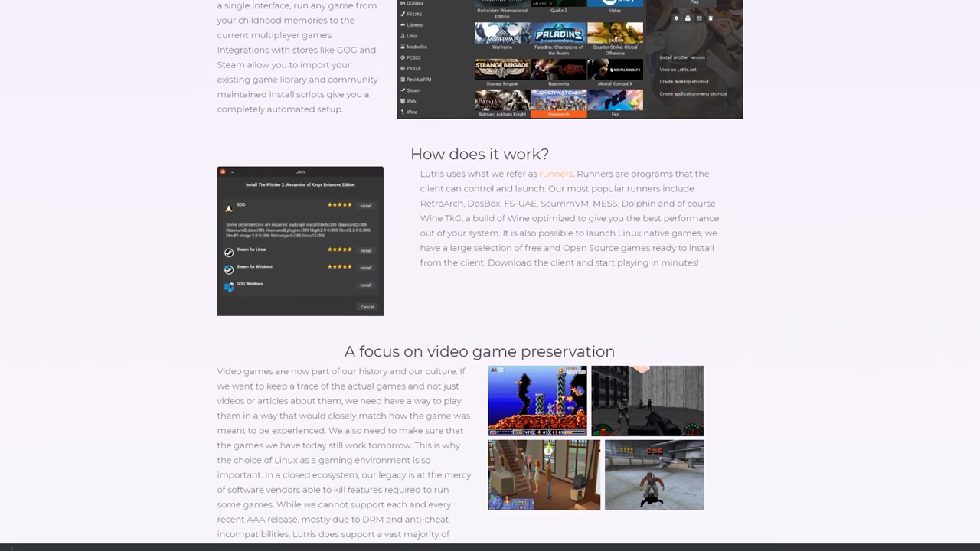
pyautogui.scroll(-3)
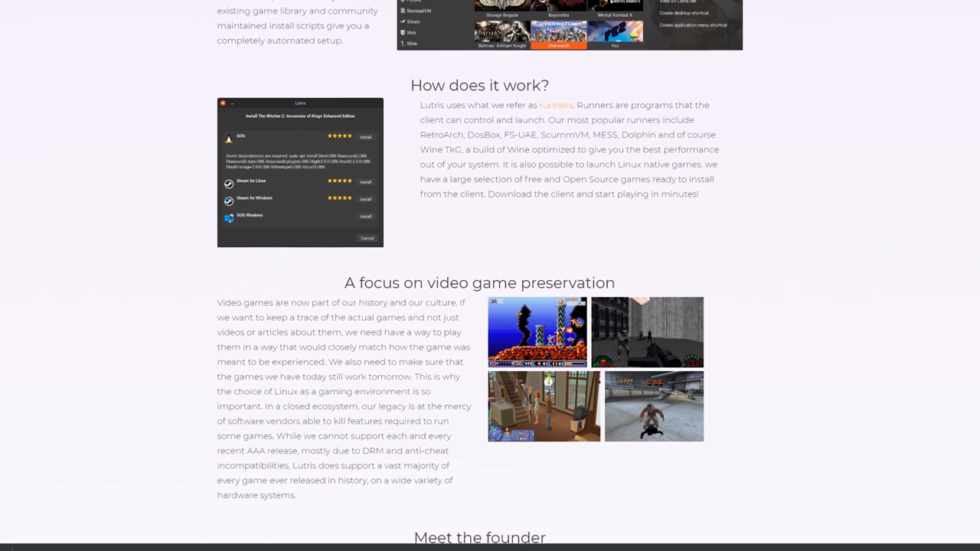
pyautogui.scroll(-3)
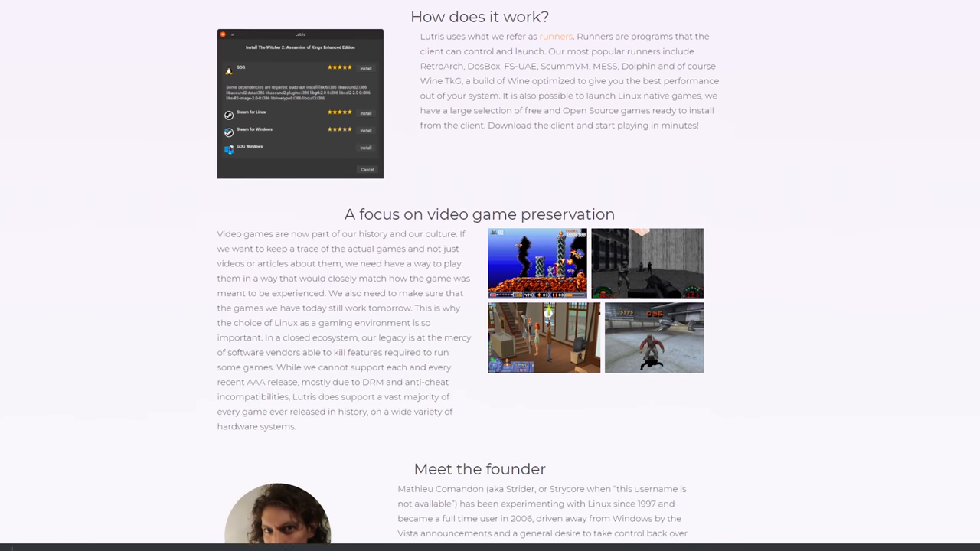
# Read on past 'Meet the founder' to the footer and follow the WineHQ link
pyautogui.scroll(-3)
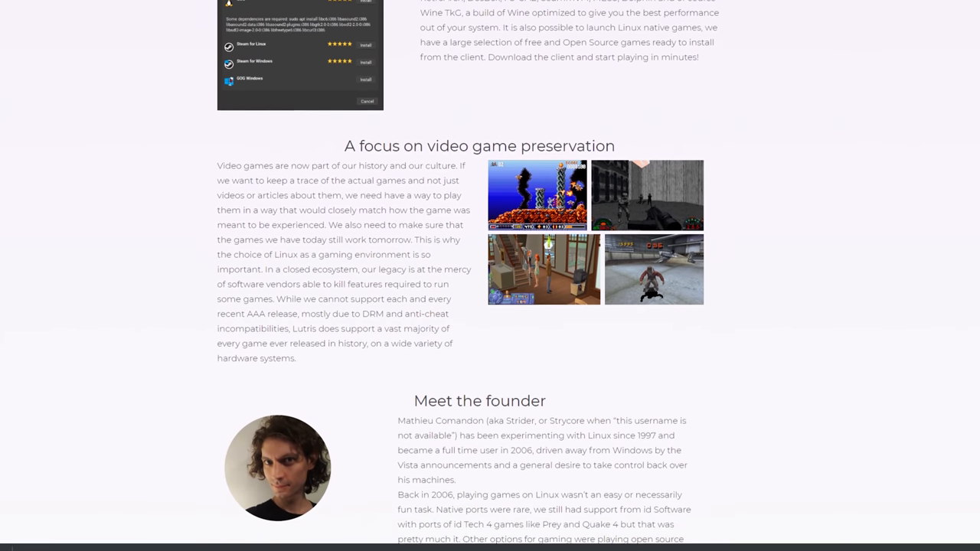
pyautogui.scroll(-3)
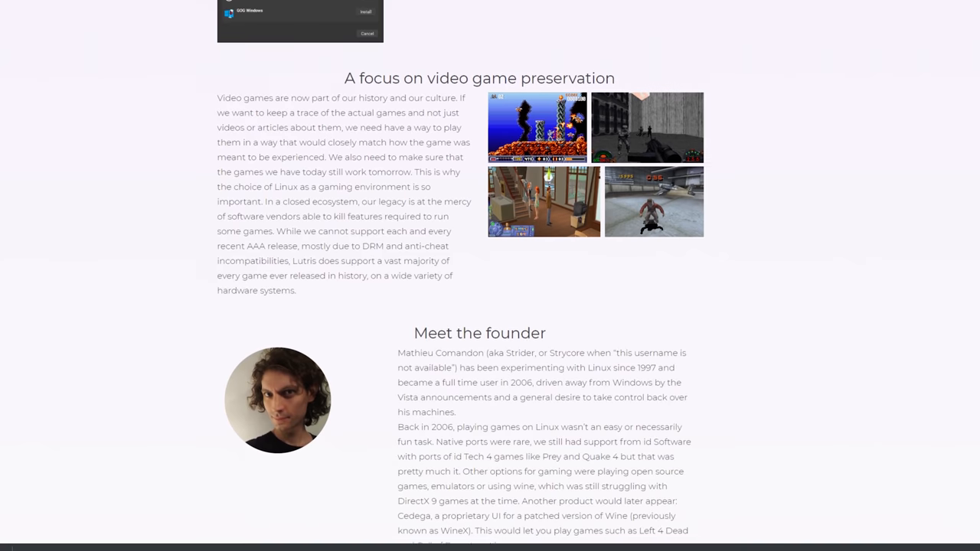
pyautogui.scroll(-3)
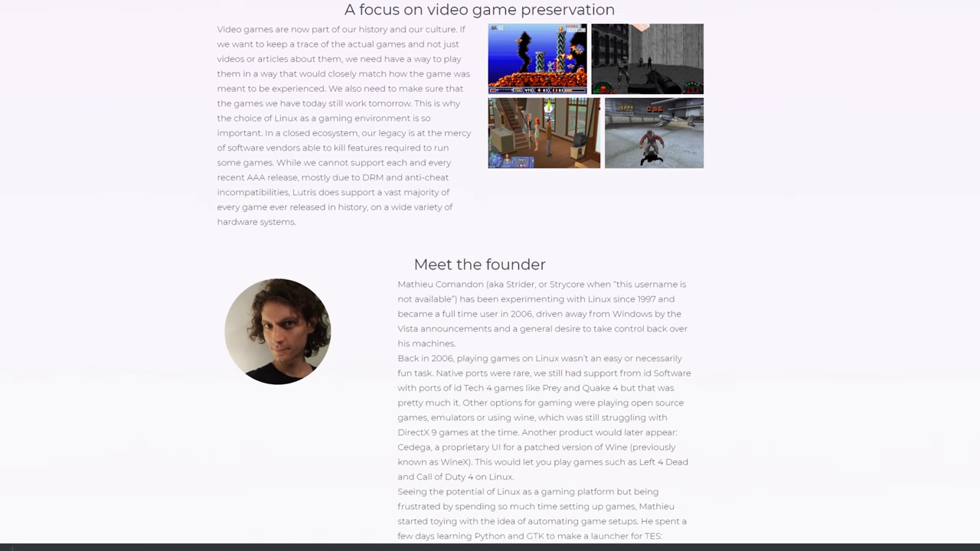
pyautogui.scroll(-3)
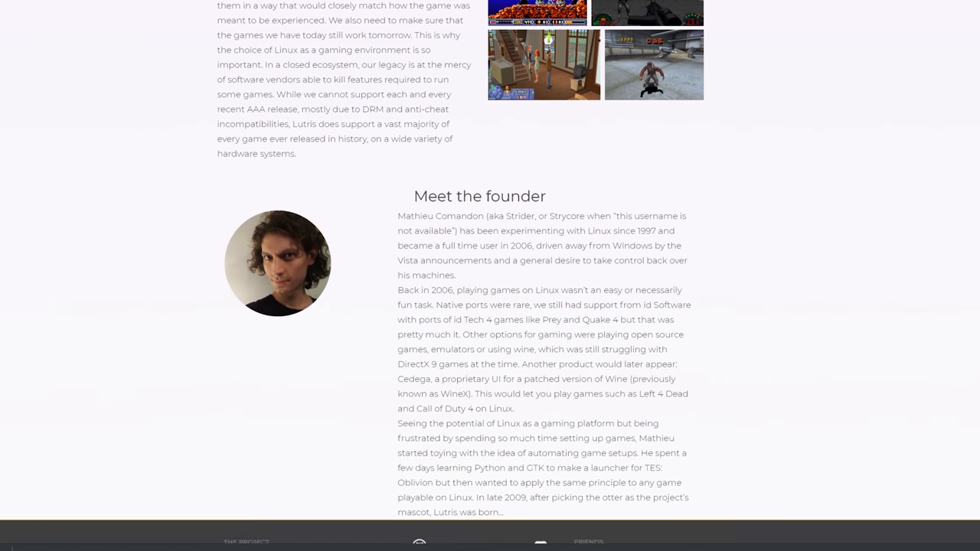
pyautogui.scroll(-3)
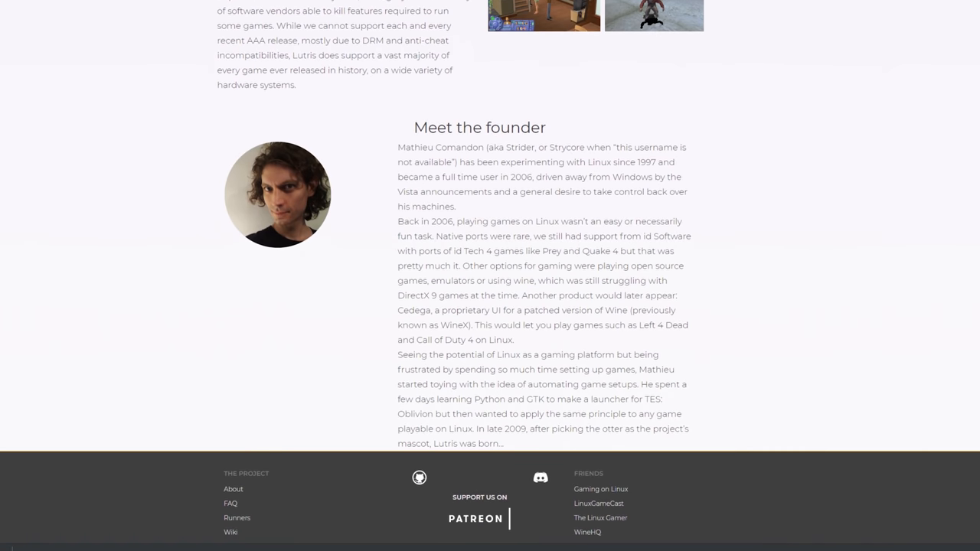
pyautogui.scroll(-3)
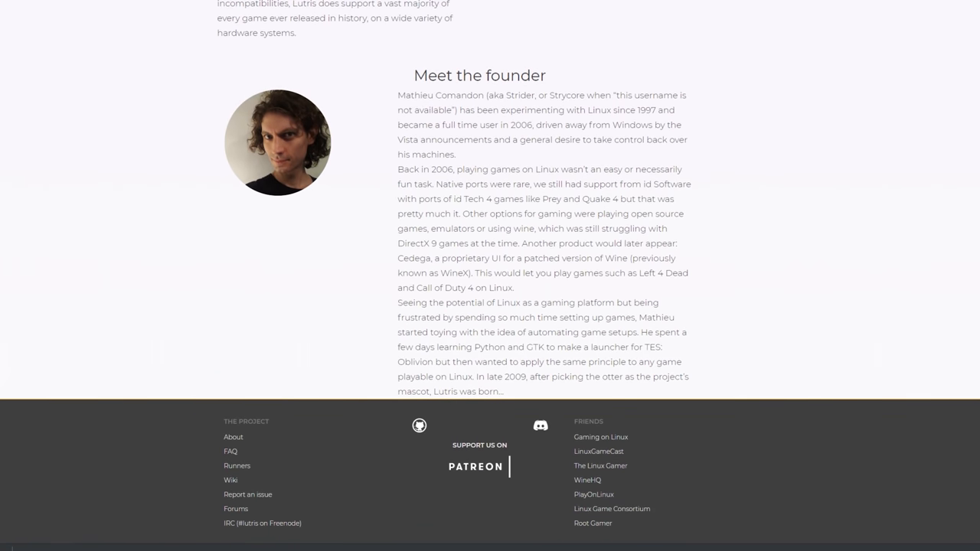
pyautogui.click(585, 480)
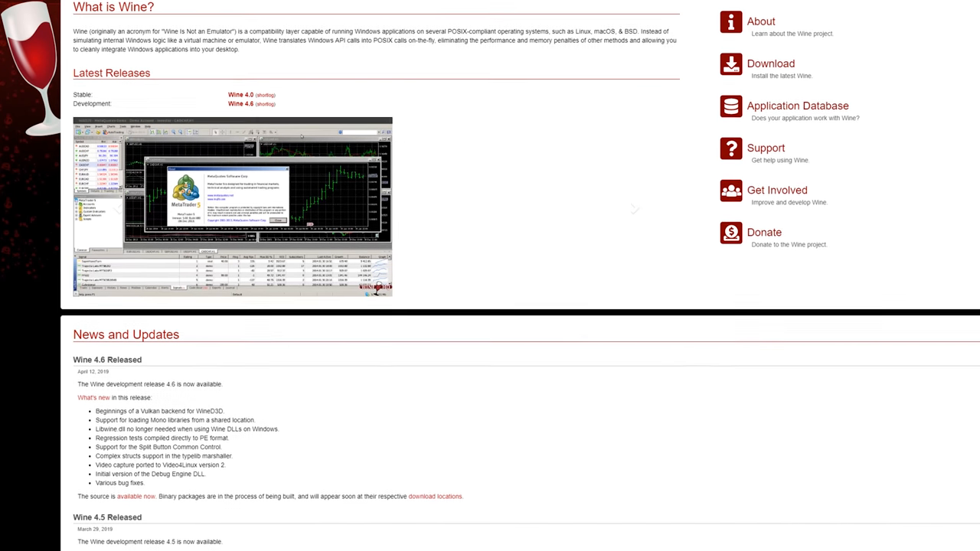
# Scroll the WineHQ home page to the Wine 4.6 and 4.5 release news
pyautogui.scroll(-3)
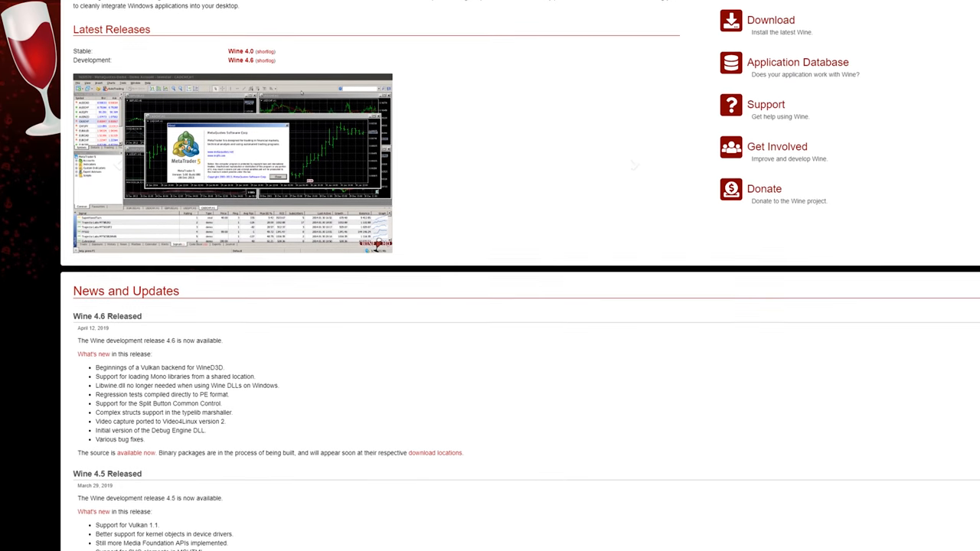
pyautogui.scroll(-3)
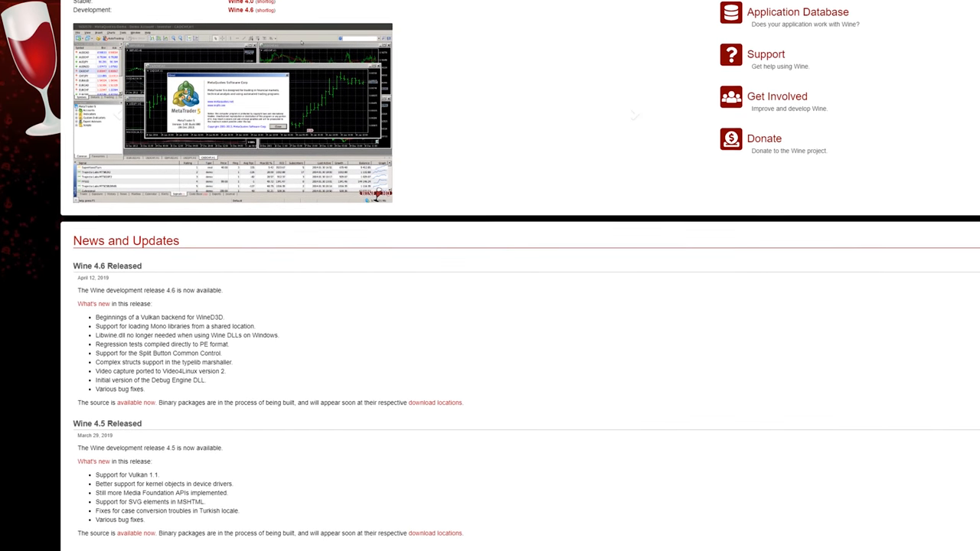
pyautogui.scroll(-3)
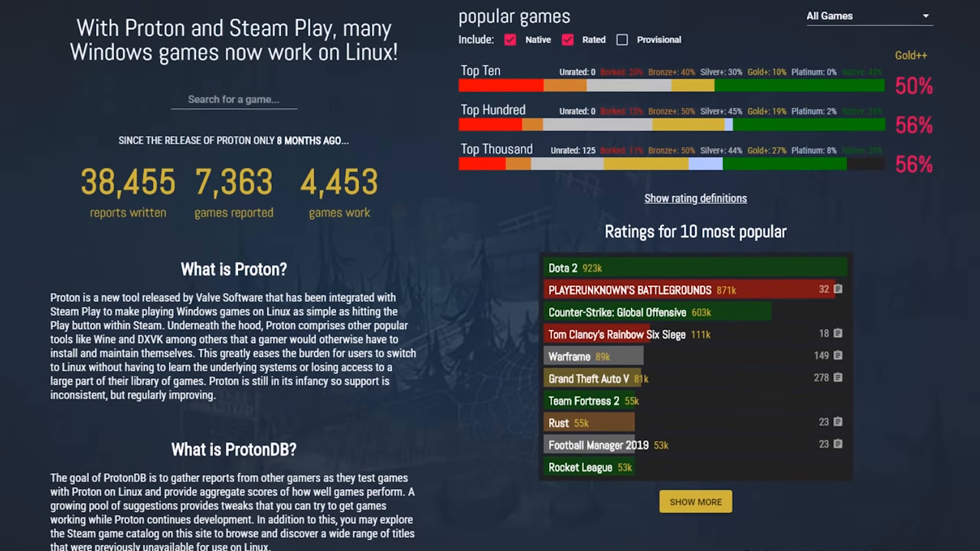
# Scroll past 'Ratings for 10 most popular' to the Platinum game thumbnails and 'Let's get started'
pyautogui.scroll(-3)
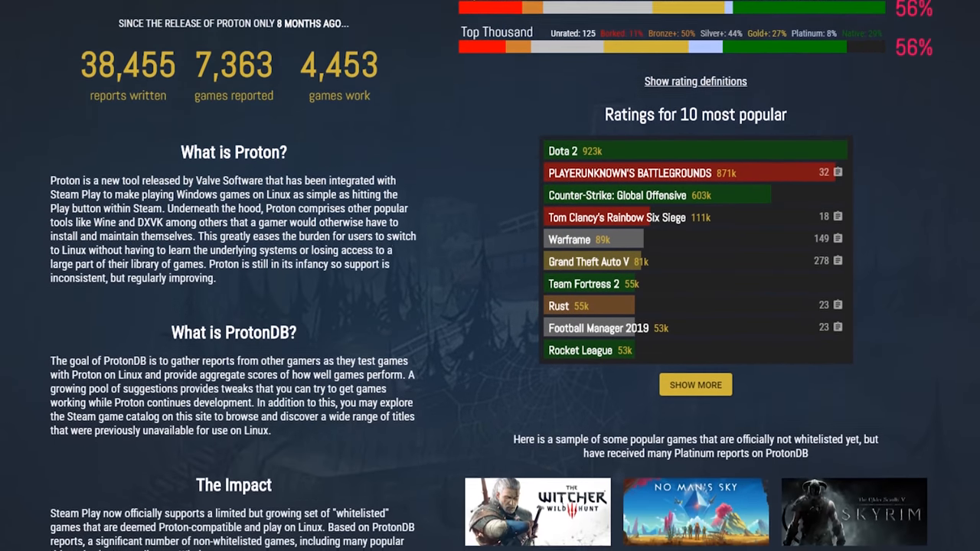
pyautogui.scroll(-3)
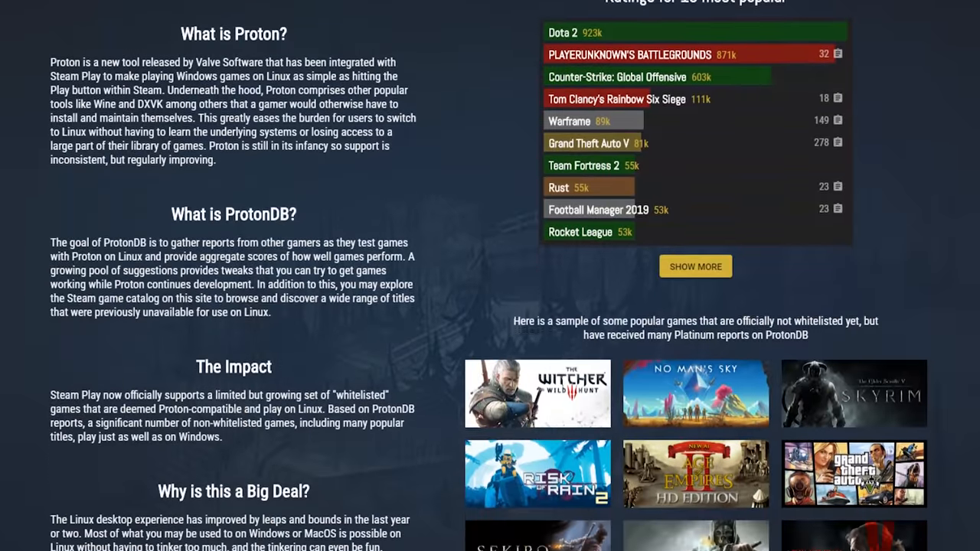
pyautogui.scroll(-3)
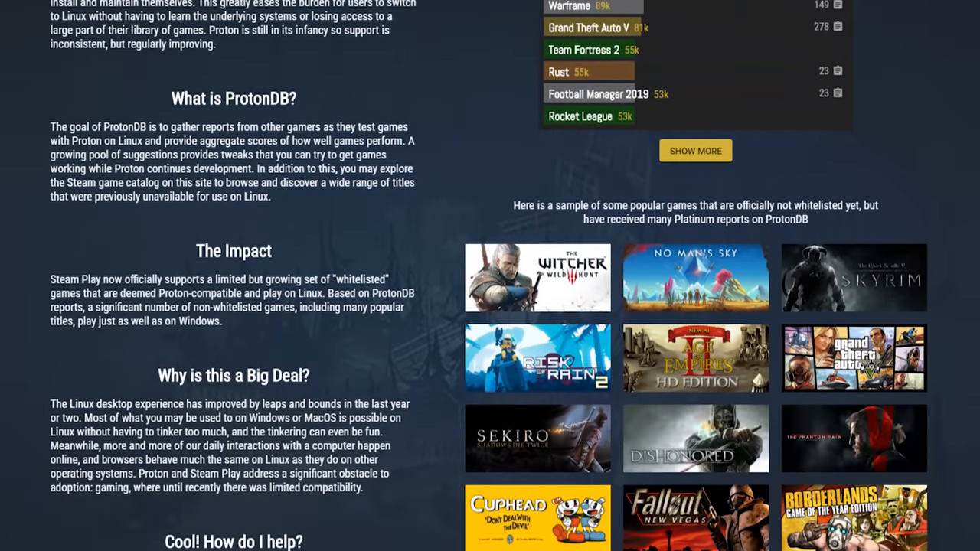
pyautogui.scroll(-3)
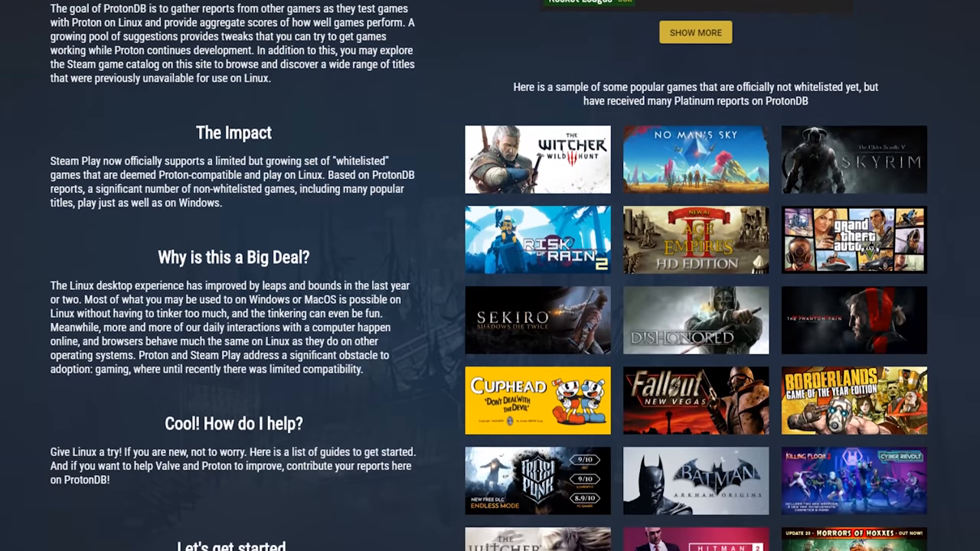
pyautogui.scroll(-3)
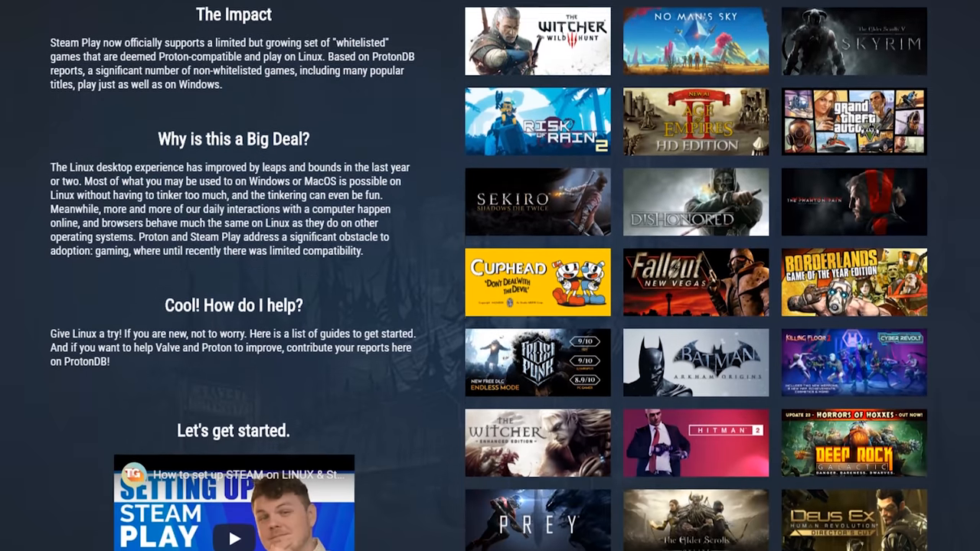
pyautogui.scroll(-3)
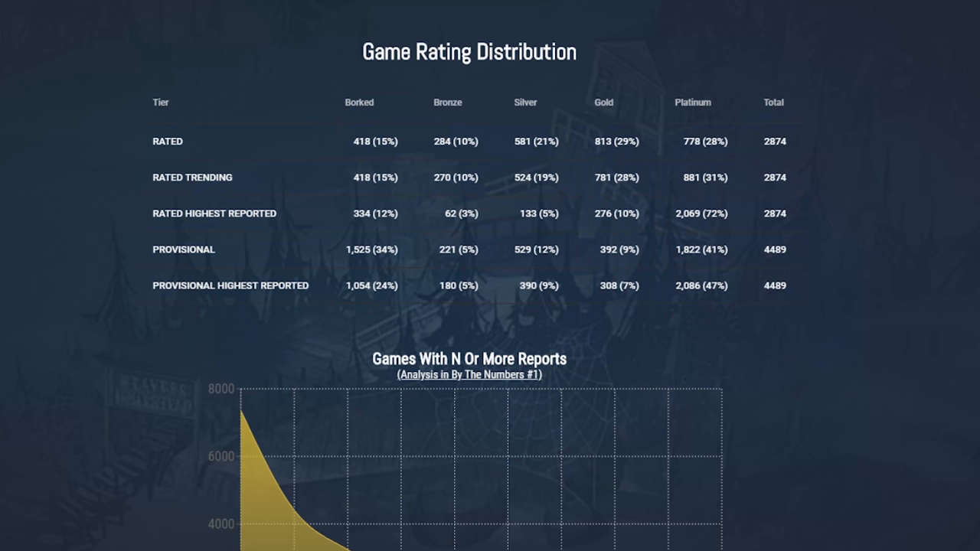
# Scroll from Game Rating Distribution through report charts to 'When Meeting Minimum Requirements'
pyautogui.scroll(-3)
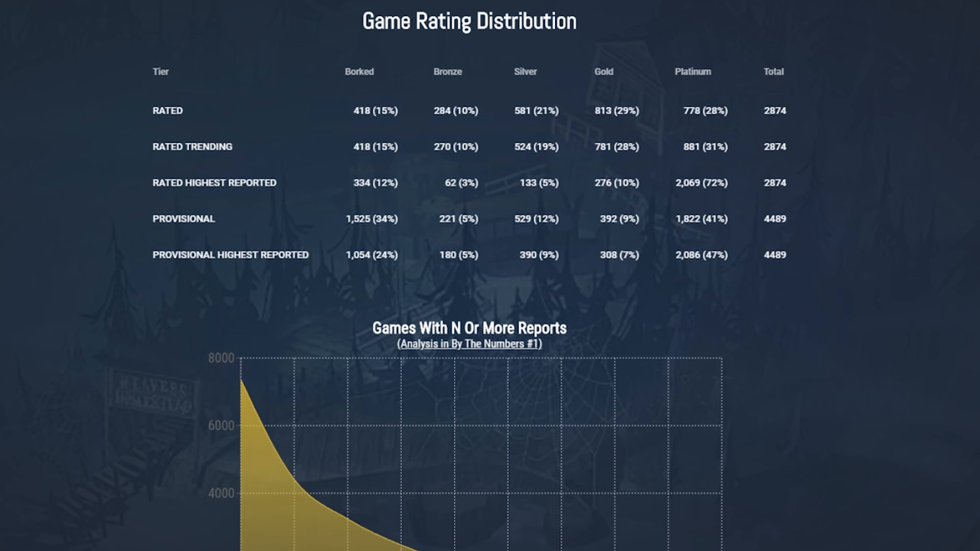
pyautogui.scroll(-3)
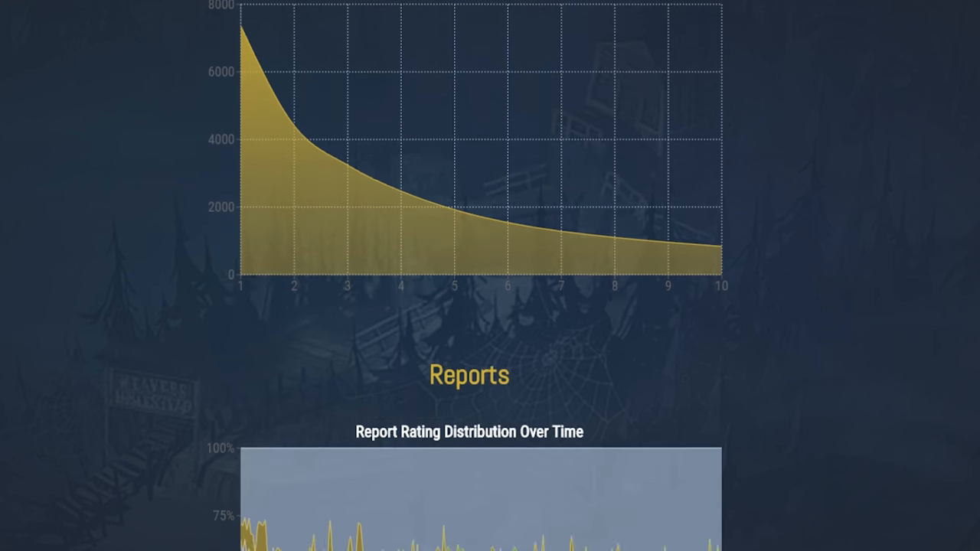
pyautogui.scroll(-3)
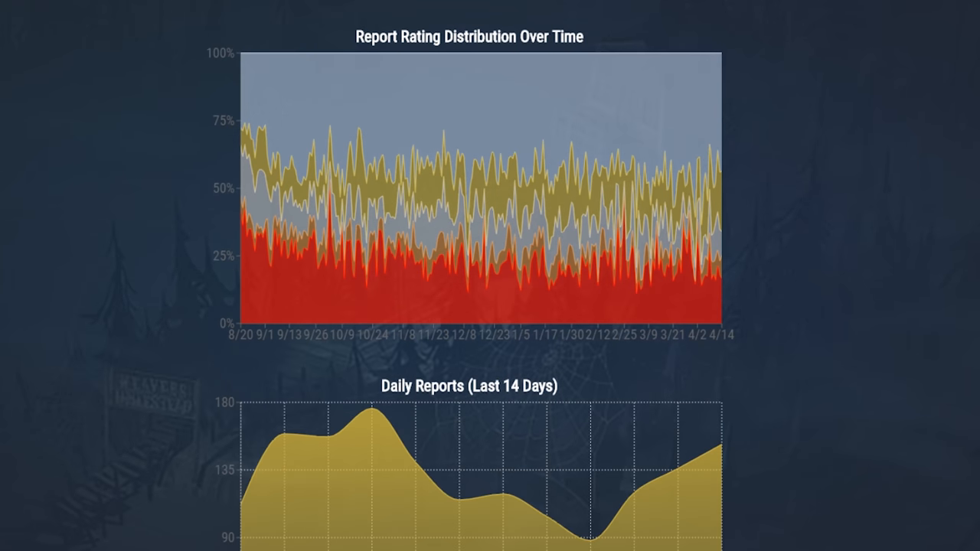
pyautogui.scroll(-3)
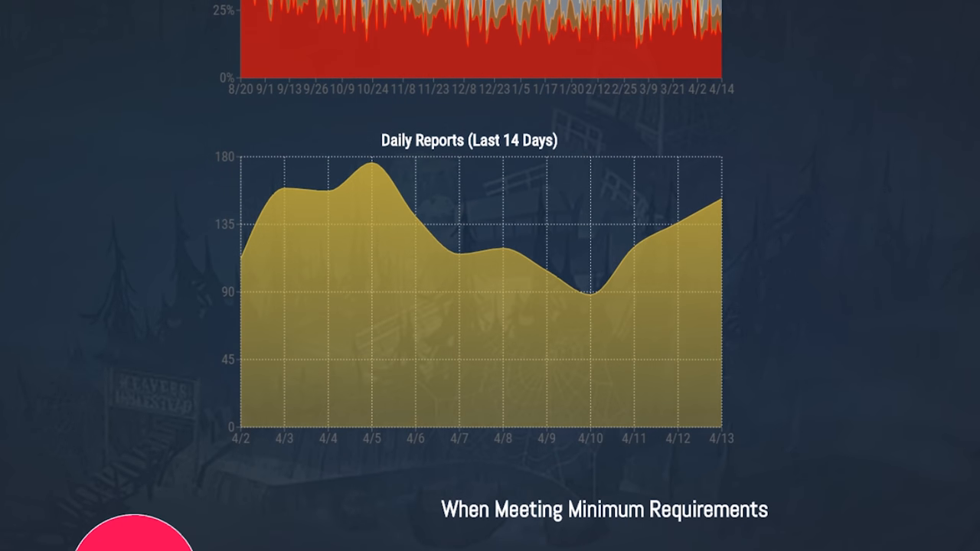
pyautogui.scroll(-3)
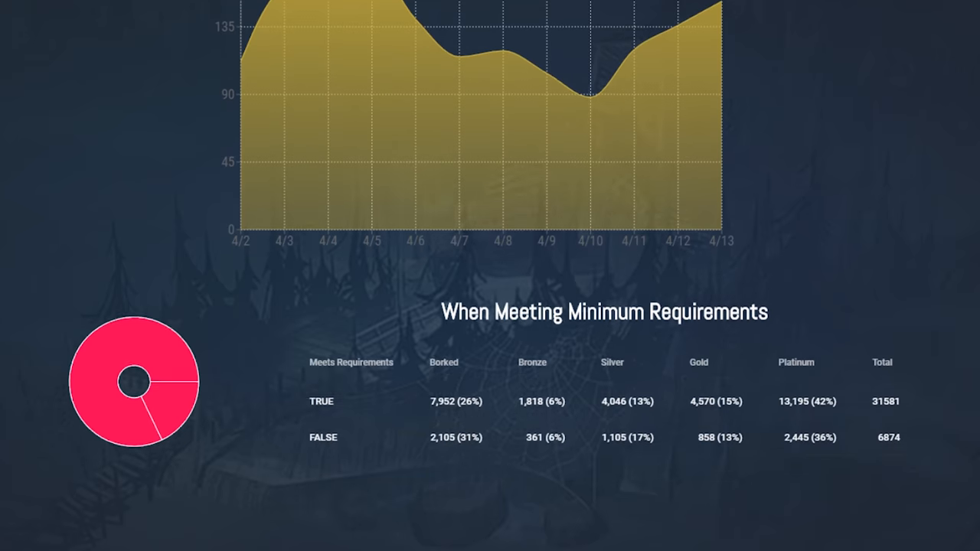
pyautogui.scroll(-3)
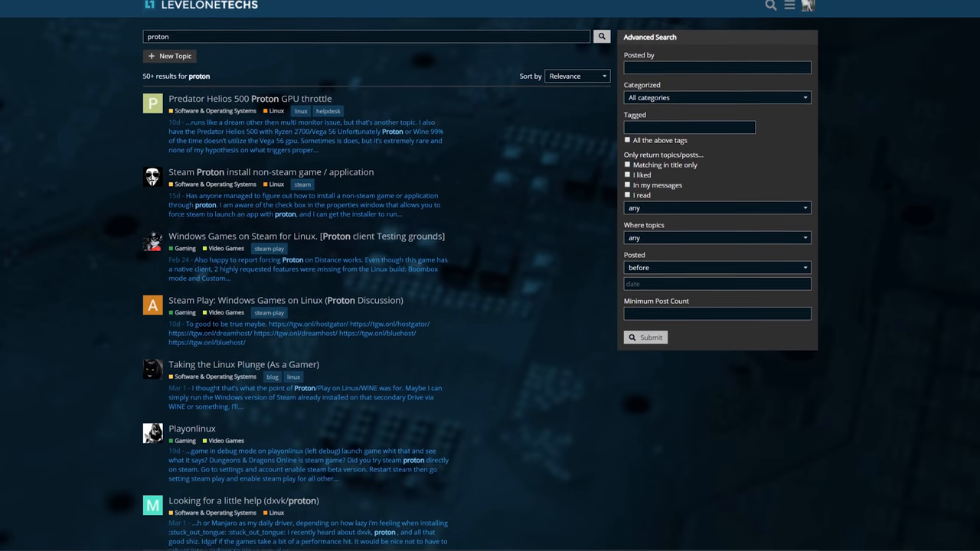
# Scroll the 'proton' results past the dxvk/proton help thread to the VPN recommendations topic
pyautogui.scroll(-3)
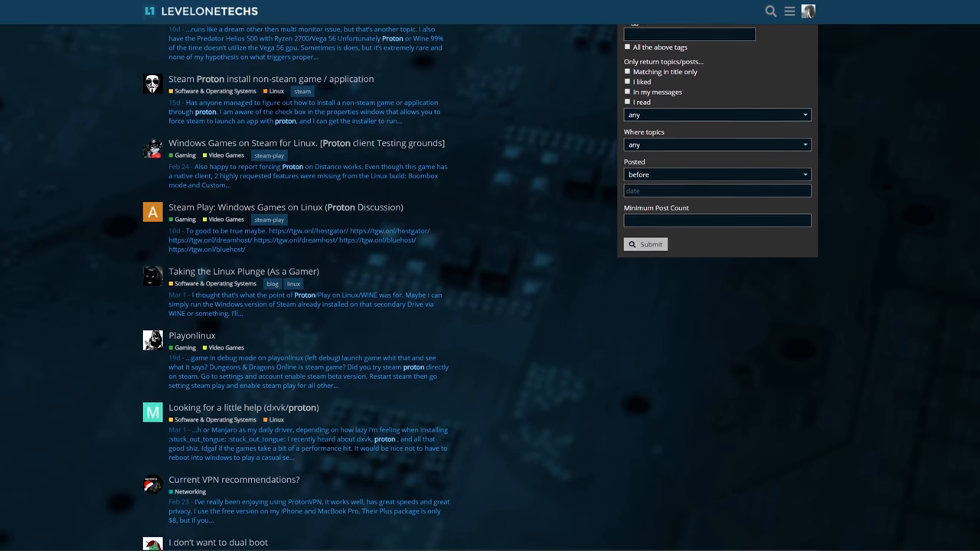